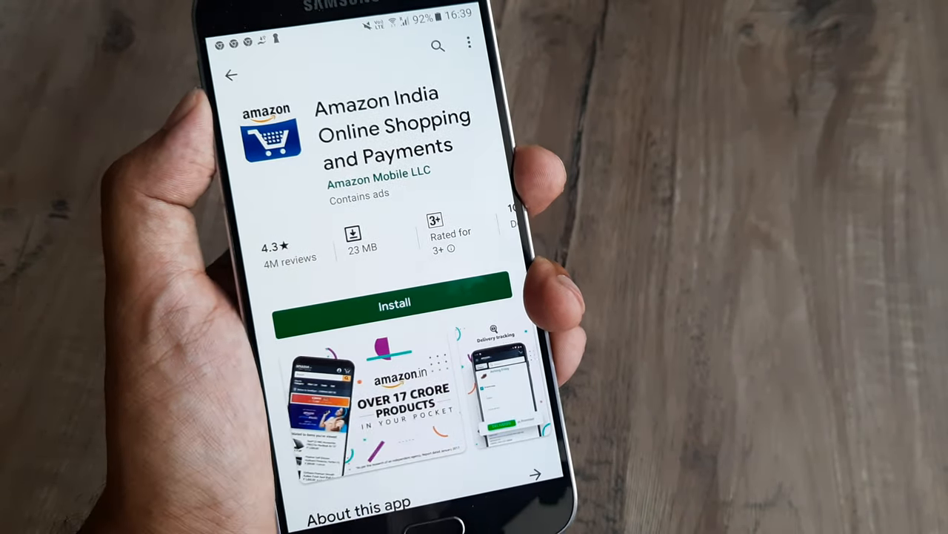
# - Install the Amazon India Online Shopping and Payments app from its Play Store page
pyautogui.click(394, 303)
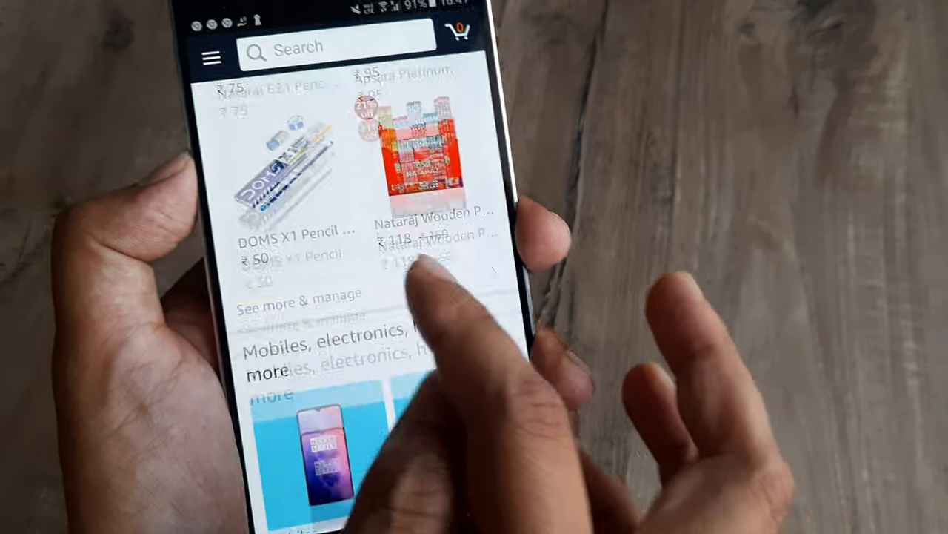
pyautogui.scroll(3)
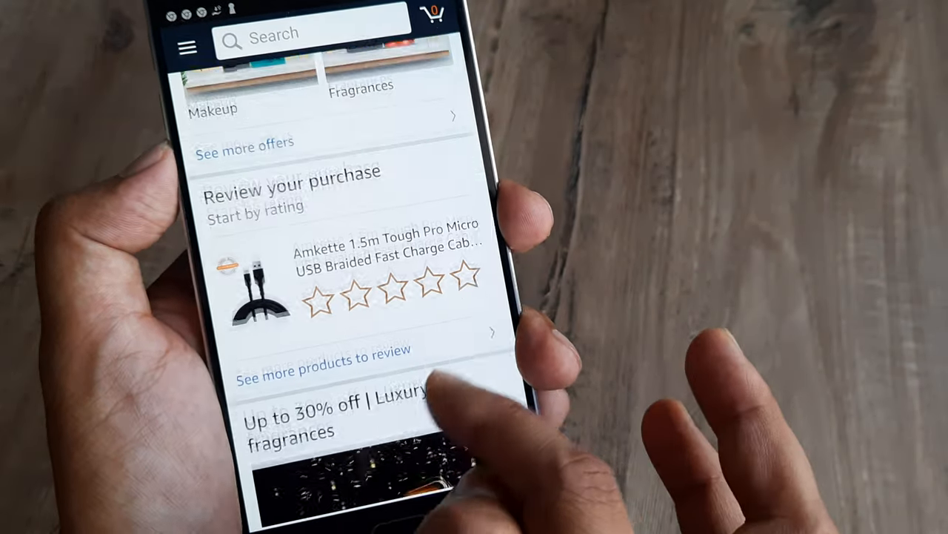
pyautogui.scroll(-3)
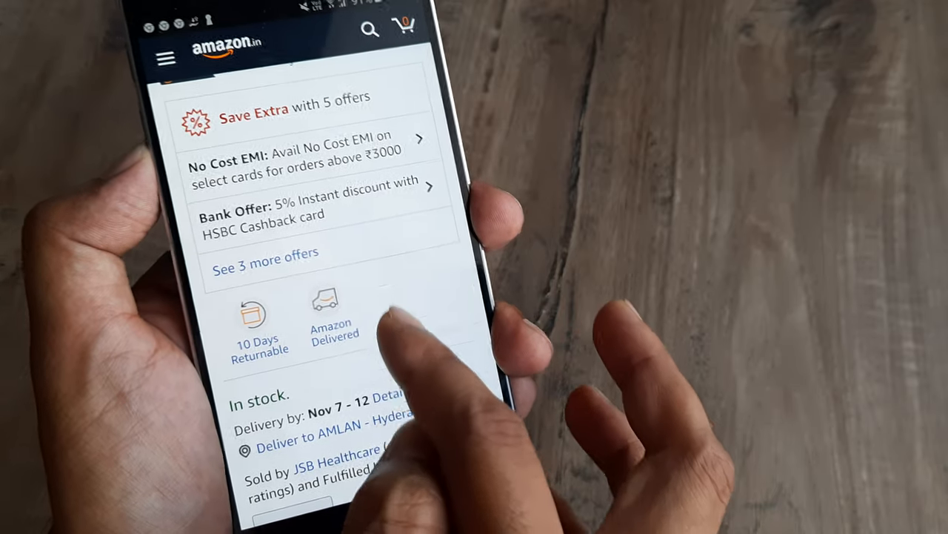
# - Scroll the product page through offers to the delivery estimate, Buy Now and Add to Cart
pyautogui.scroll(3)
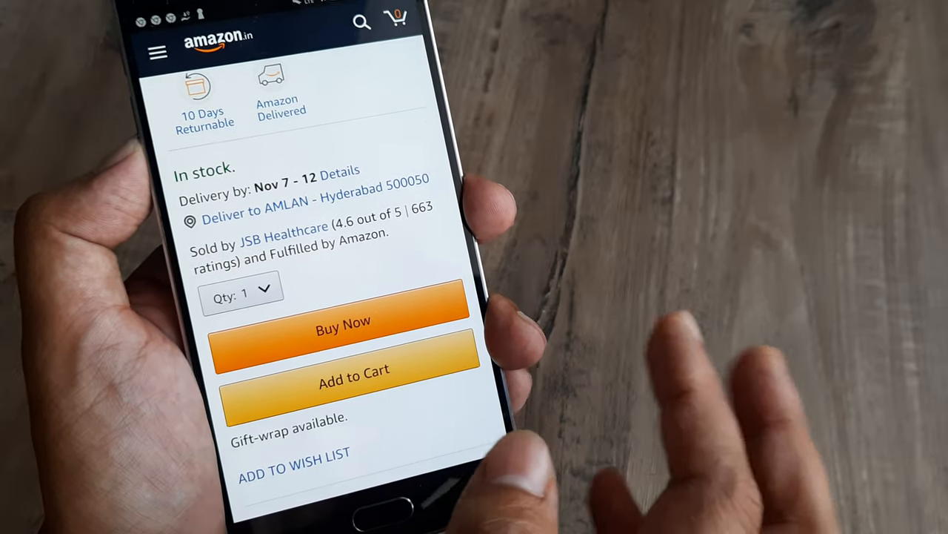
pyautogui.scroll(-3)
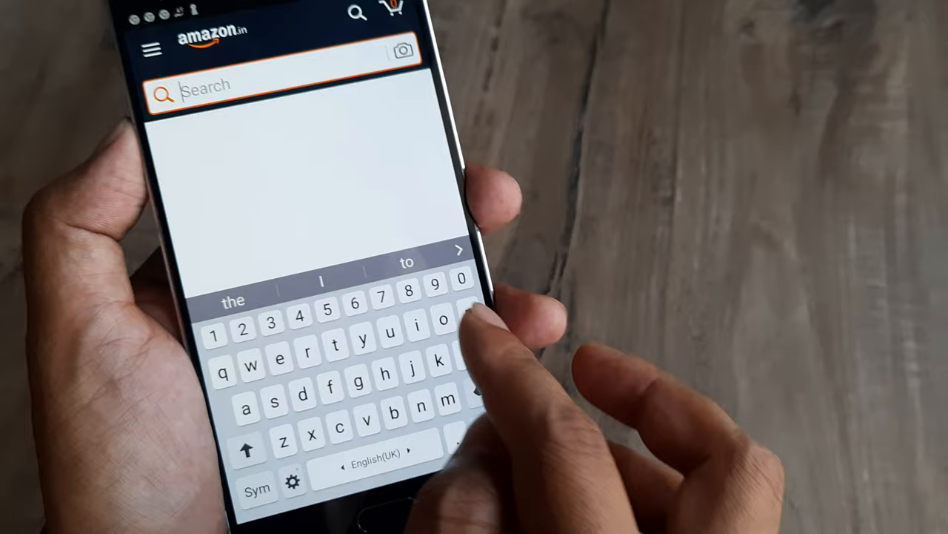
pyautogui.write('pencil')
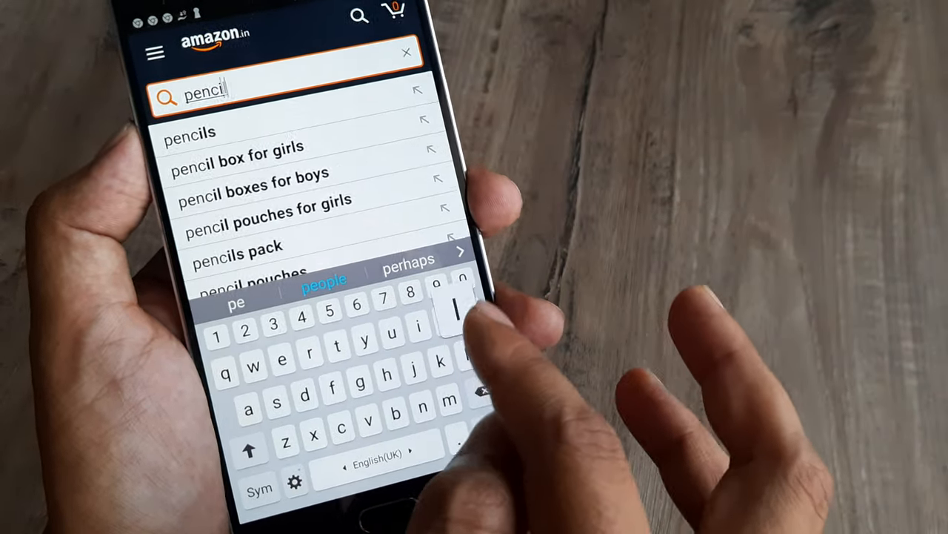
pyautogui.click(191, 131)
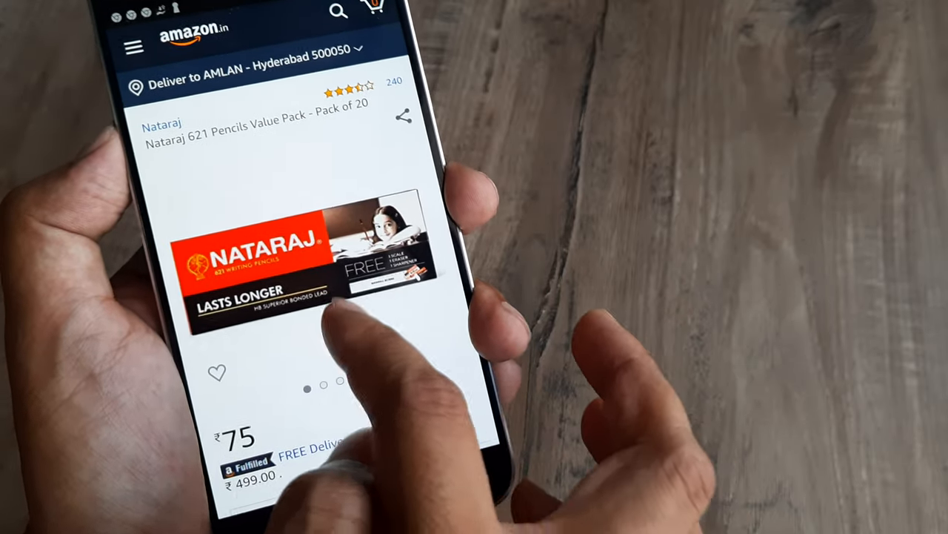
pyautogui.scroll(-3)
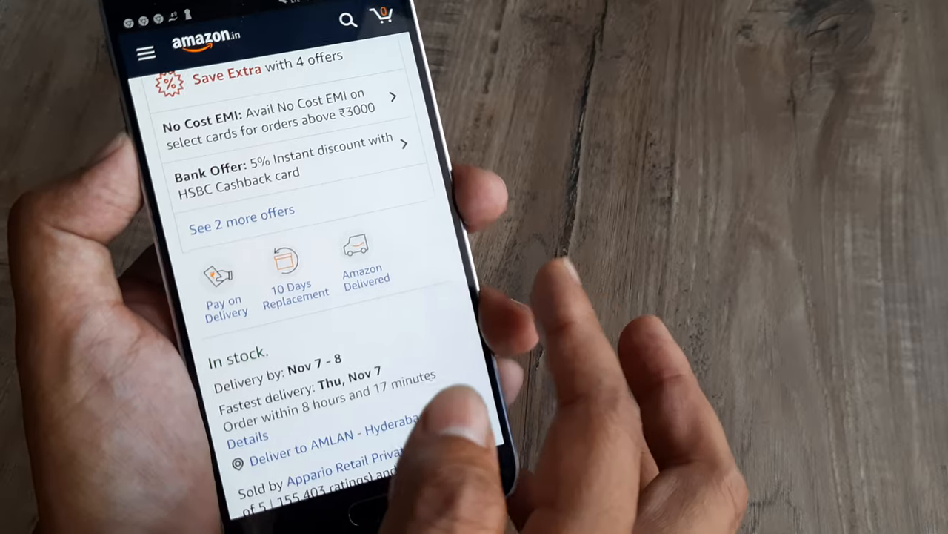
pyautogui.click(241, 215)
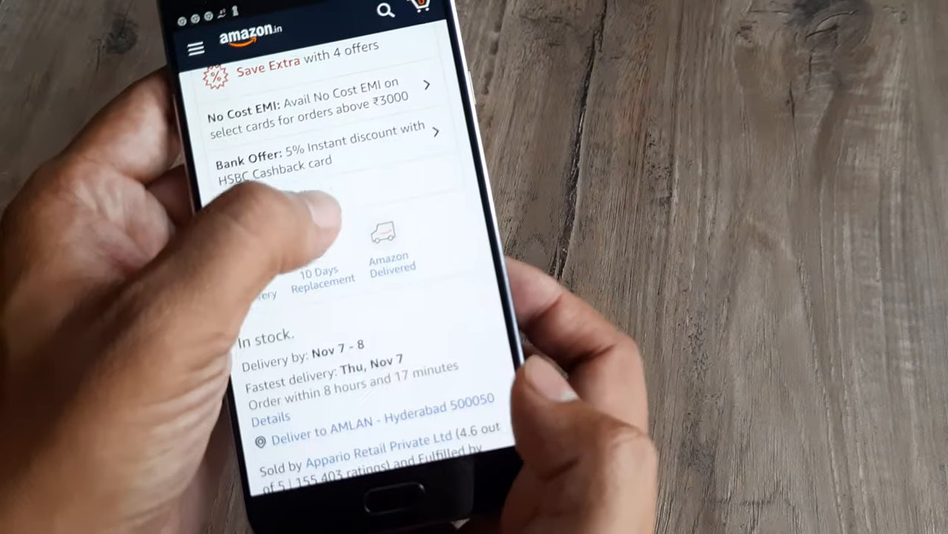
pyautogui.scroll(-3)
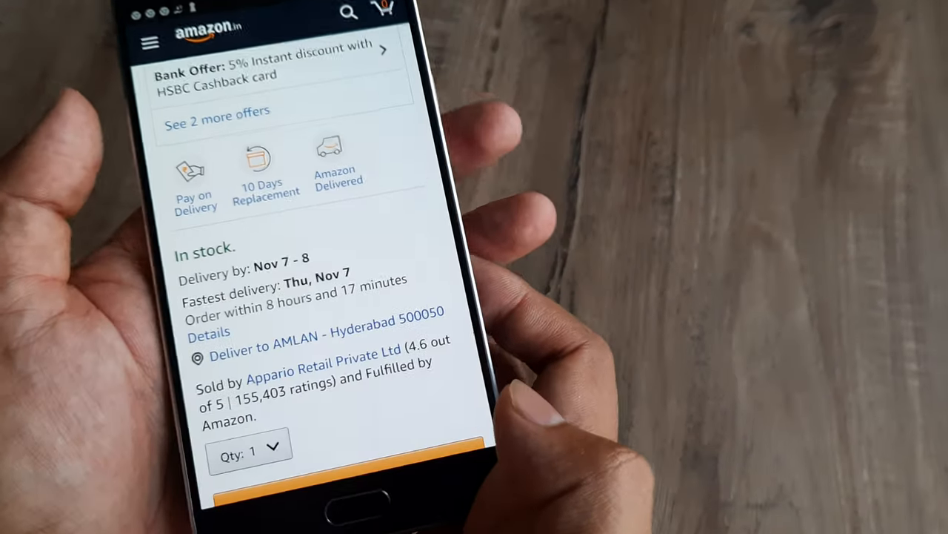
pyautogui.scroll(-3)
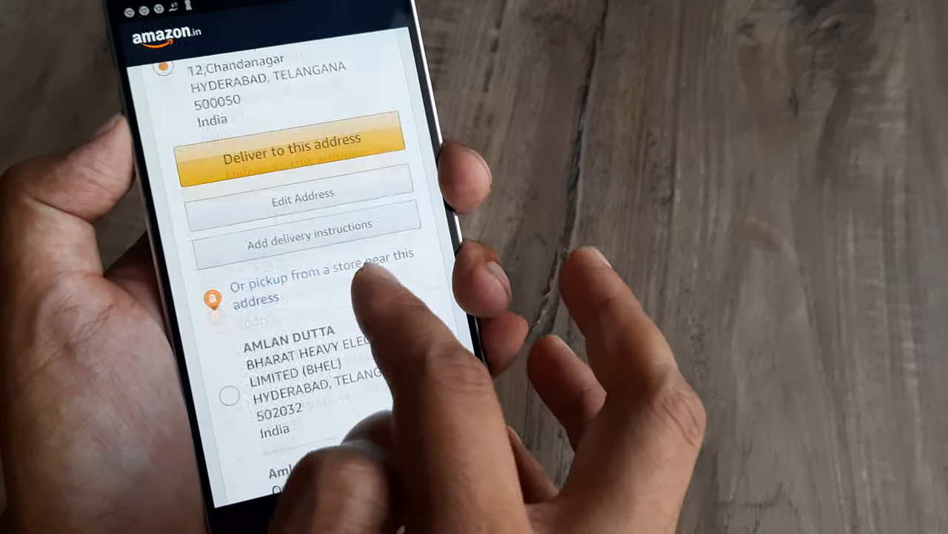
# - Deliver the order to the Chandanagar, Hyderabad 500050 address
pyautogui.click(293, 149)
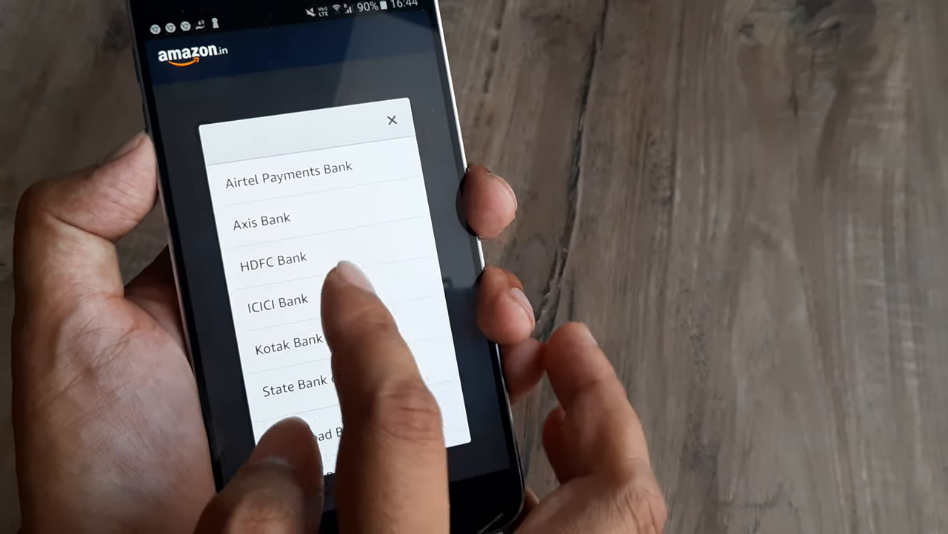
# - Pick ICICI Bank for net banking and continue to the order review
pyautogui.click(278, 298)
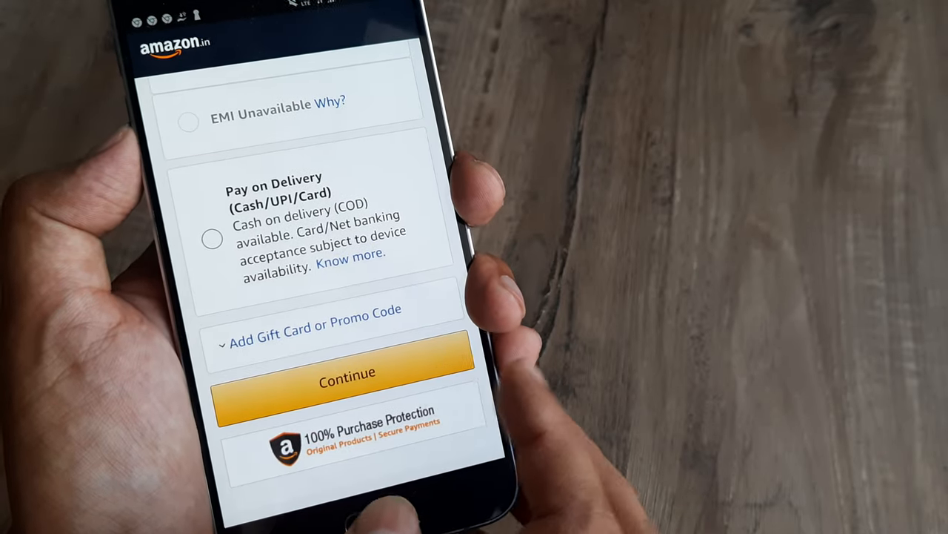
pyautogui.click(346, 372)
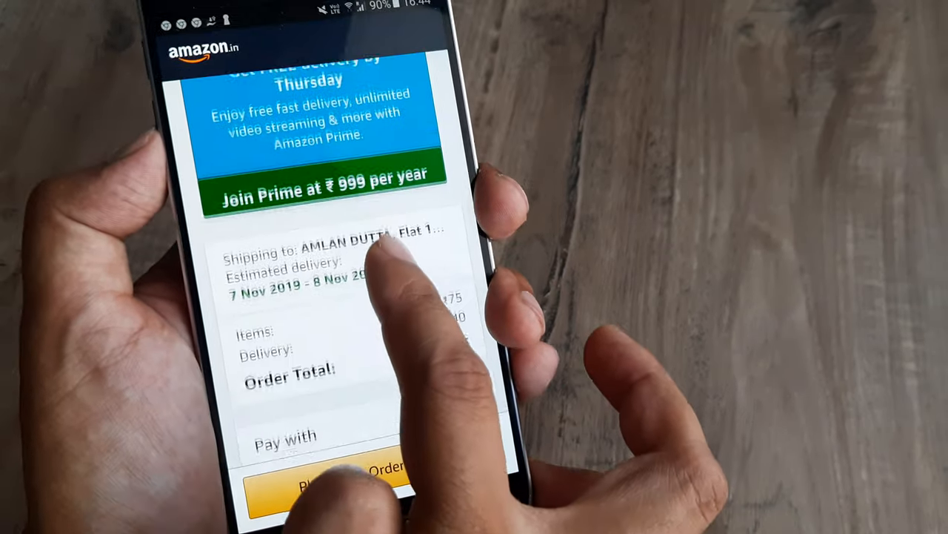
pyautogui.scroll(3)
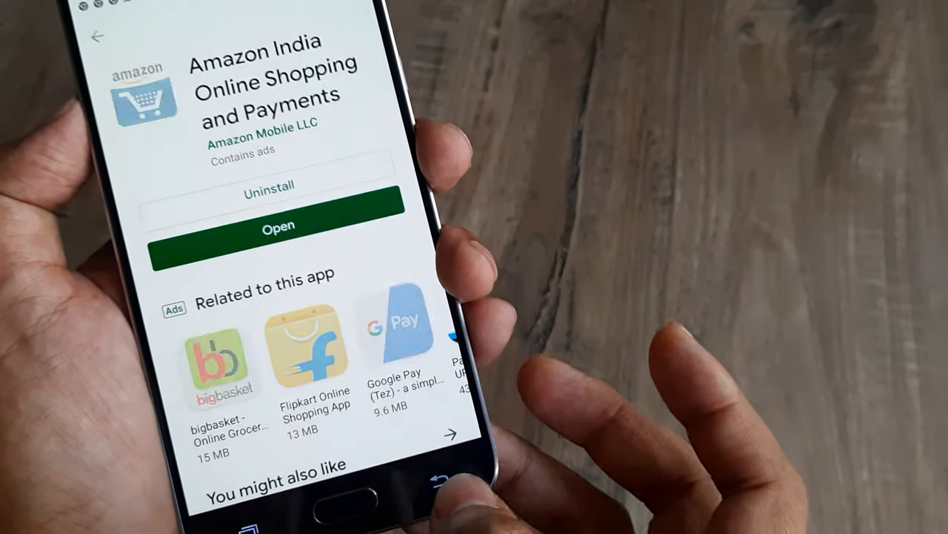
# - Open the Amazon India Shopping app from its Play Store listing
pyautogui.click(278, 226)
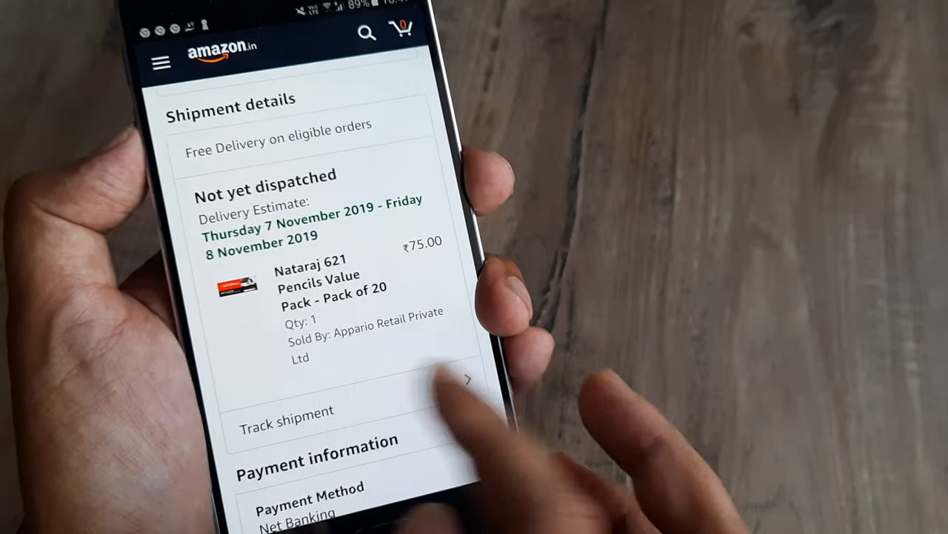
# - Track the Nataraj 621 pencil pack shipment from the order details
pyautogui.click(286, 412)
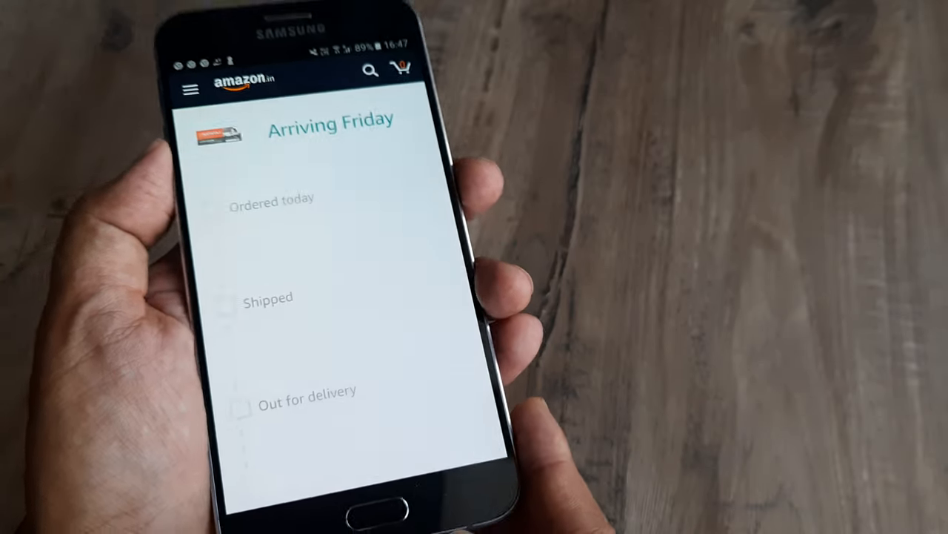